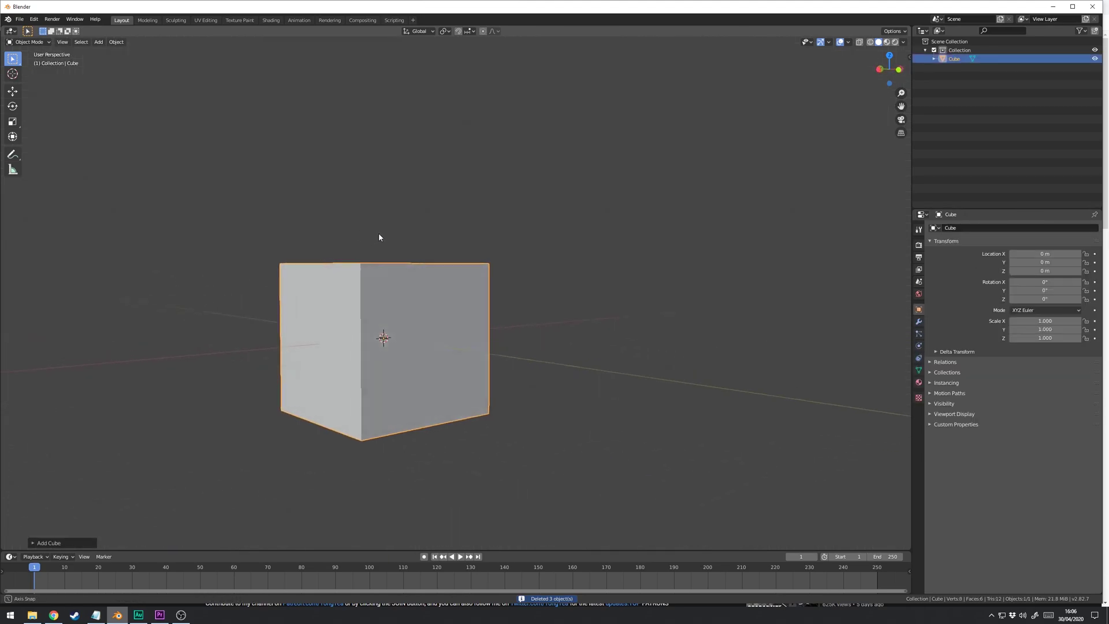
Enter Sculpt Mode with Dyntopo, subdivide the cube, and load front and side Rex references
left_click_drag(378, 236, 210, 85)
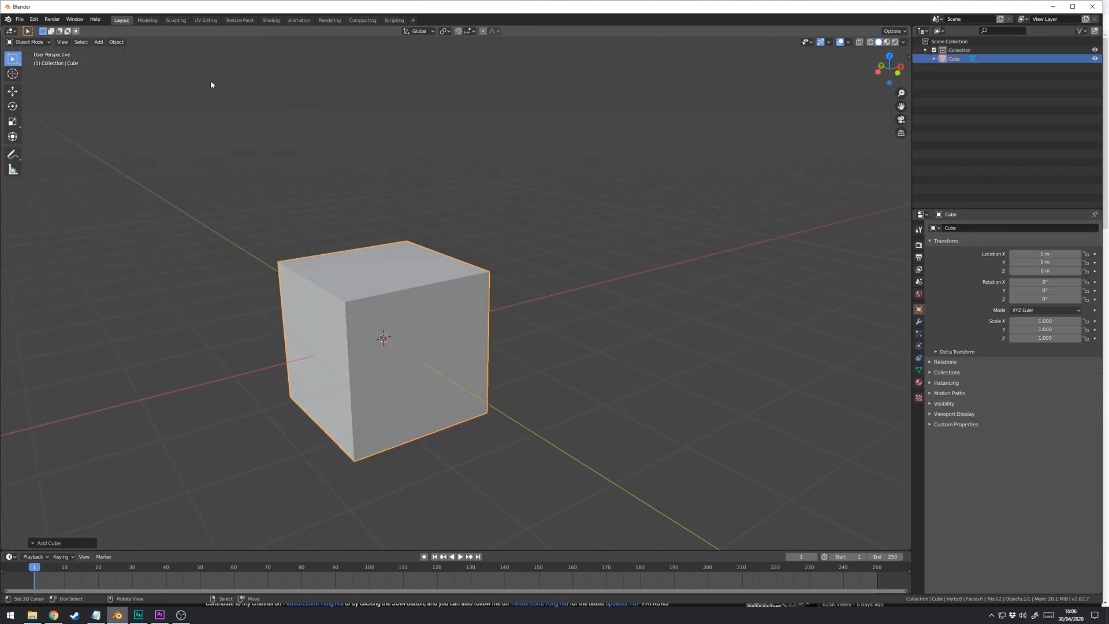
left_click(29, 42)
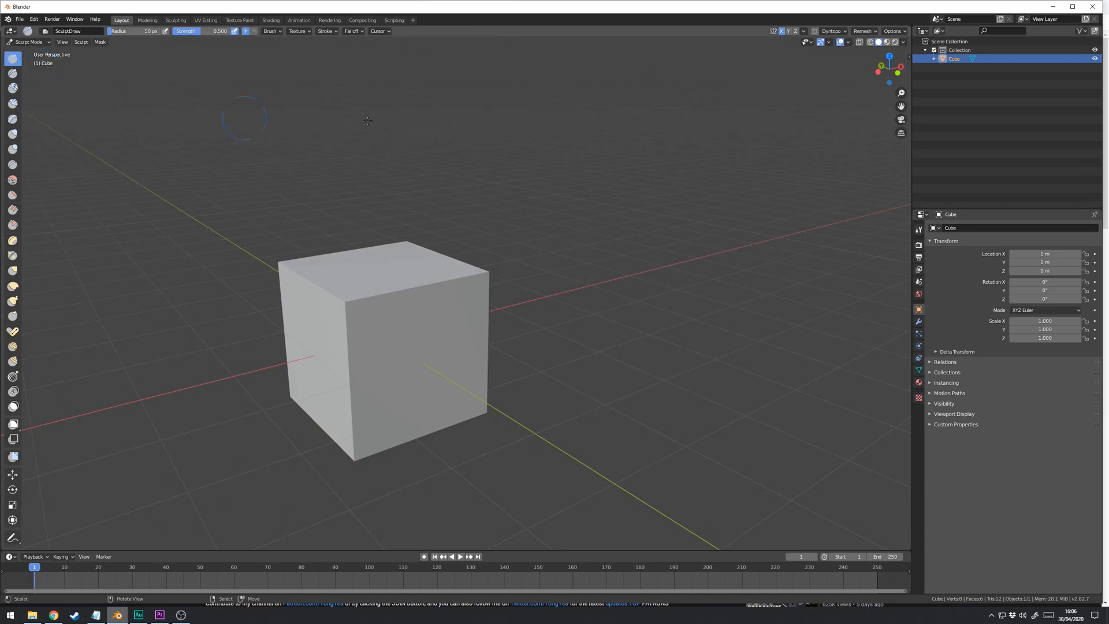
mouse_move(814, 34)
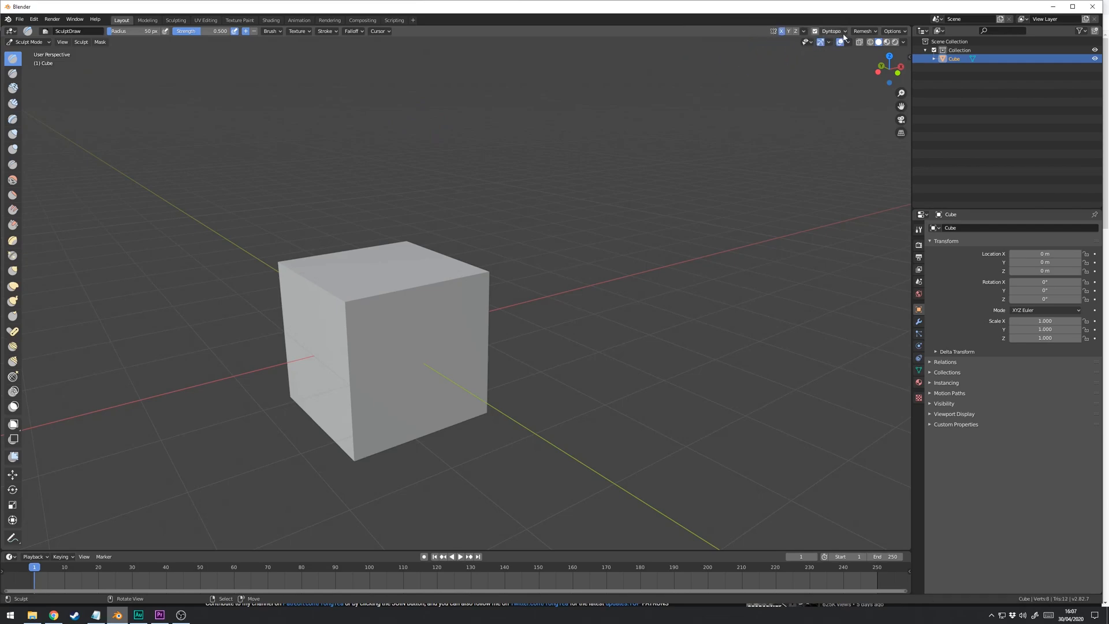
left_click(832, 31)
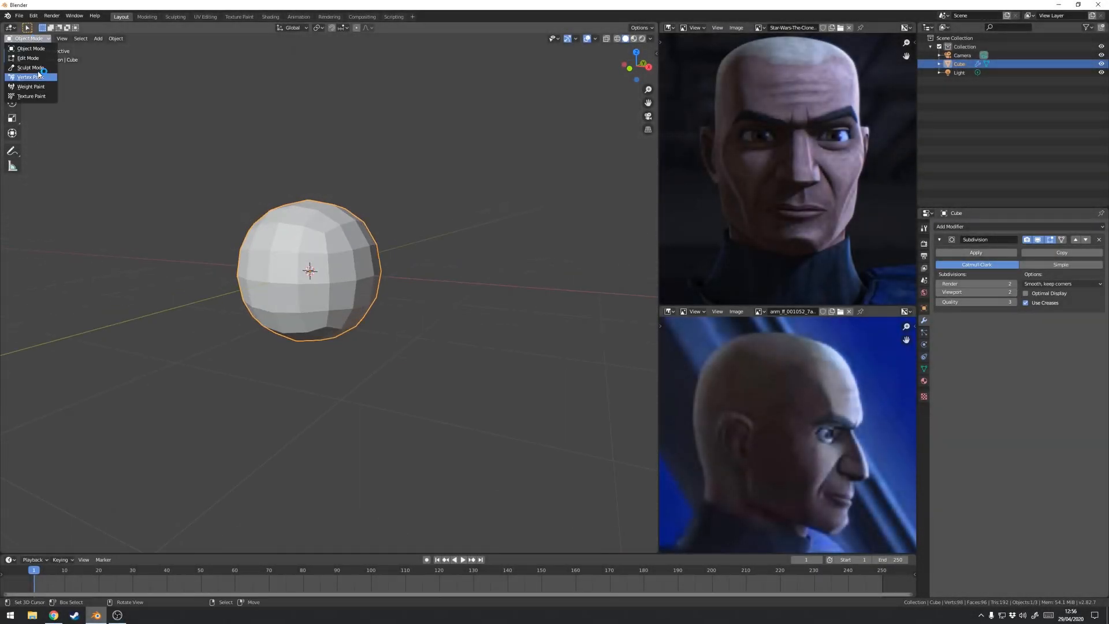
Block out the brow, eye sockets and nose with the Grab and Draw brushes
left_click(30, 67)
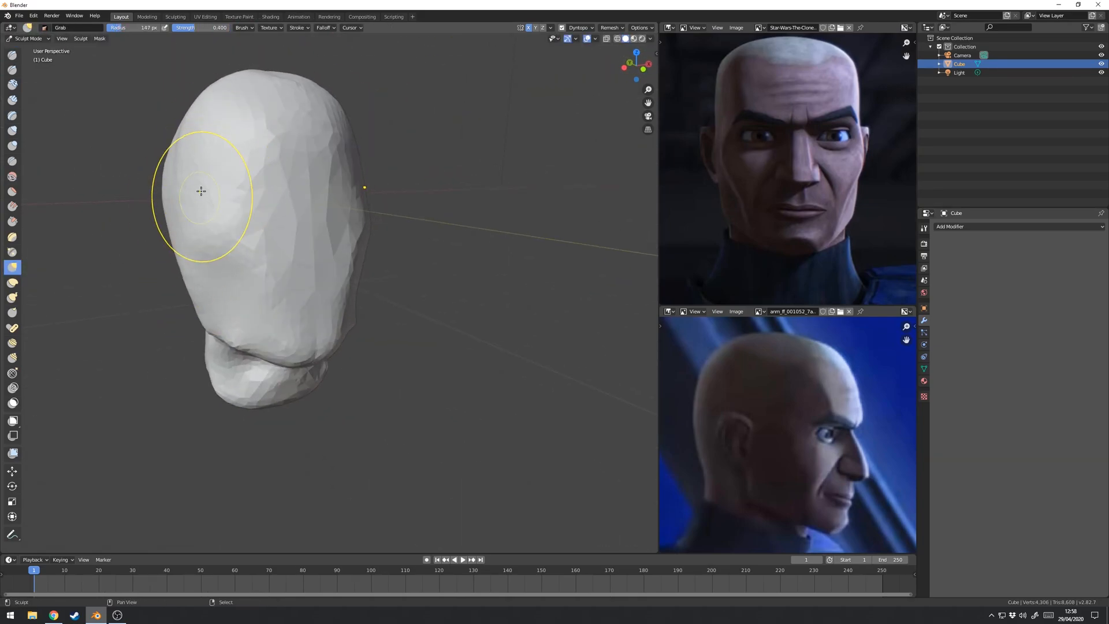
left_click(13, 55)
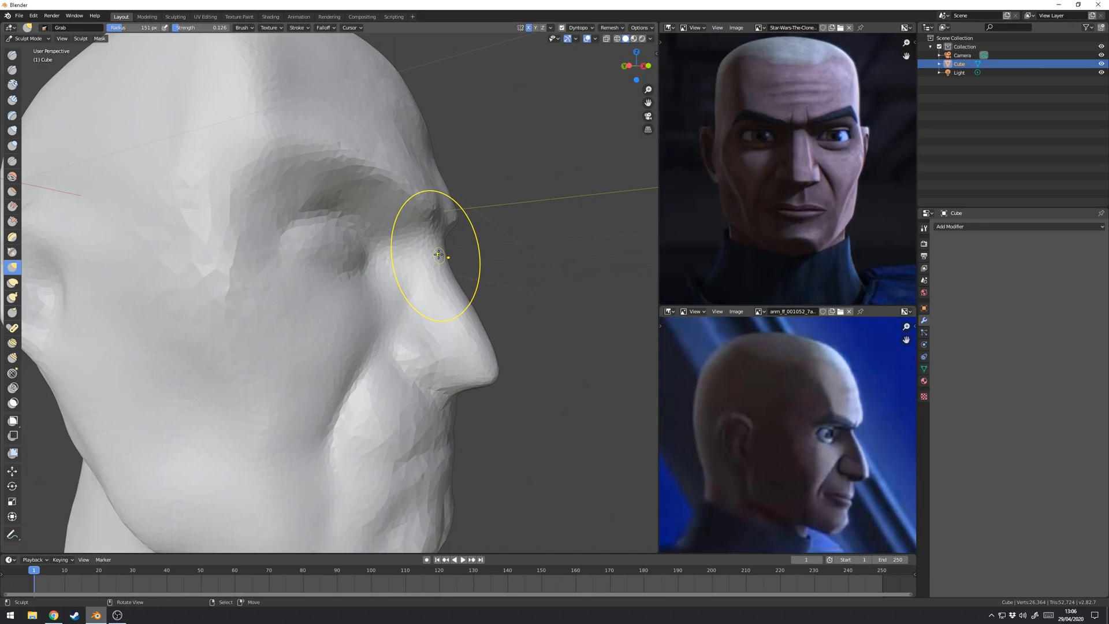
Sculpt the ear with inner folds, plus cheek, jaw and neck contours
left_click_drag(439, 255, 318, 131)
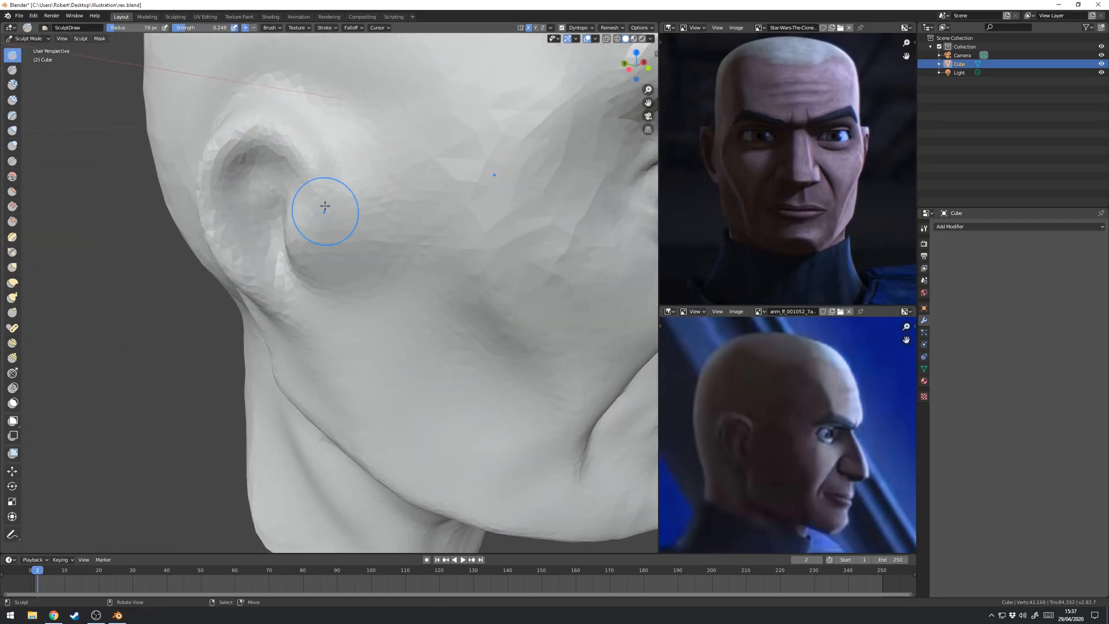
Carve the heavy brow, eyelids, nose and lips, then smooth the surfaces
left_click_drag(326, 209, 294, 219)
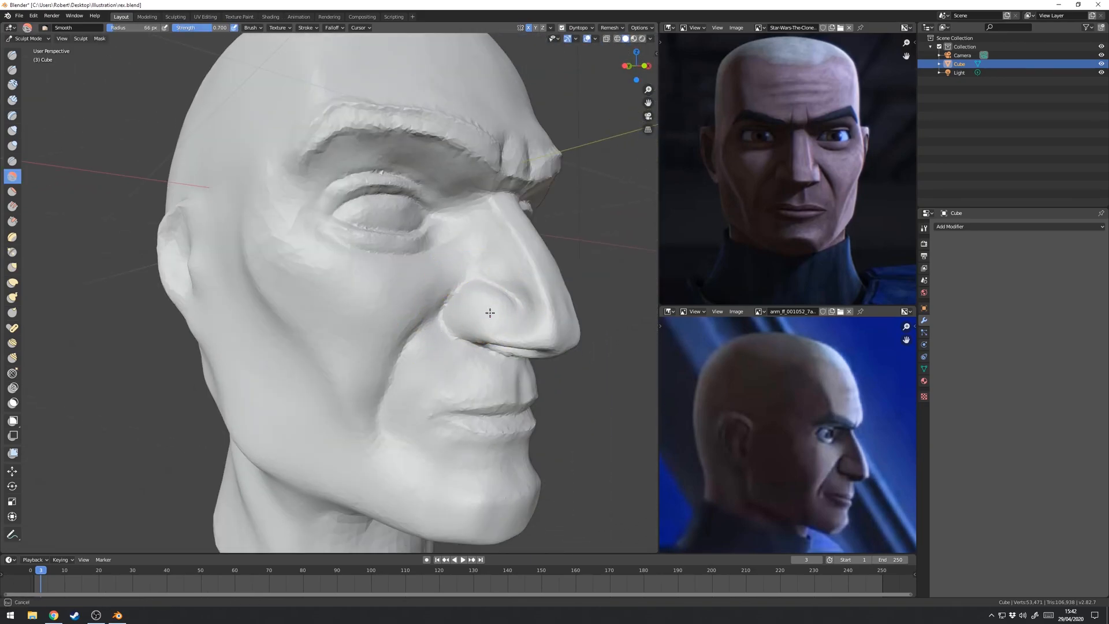
Add UV sphere eyeballs into both eye sockets and add an Empty
left_click(28, 38)
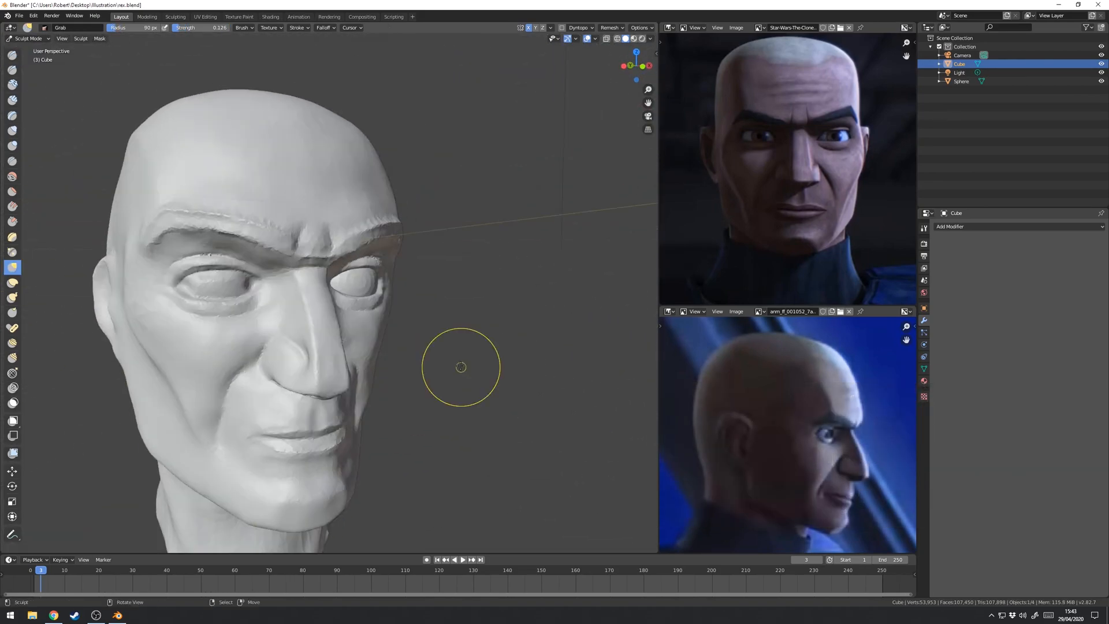
left_click(950, 227)
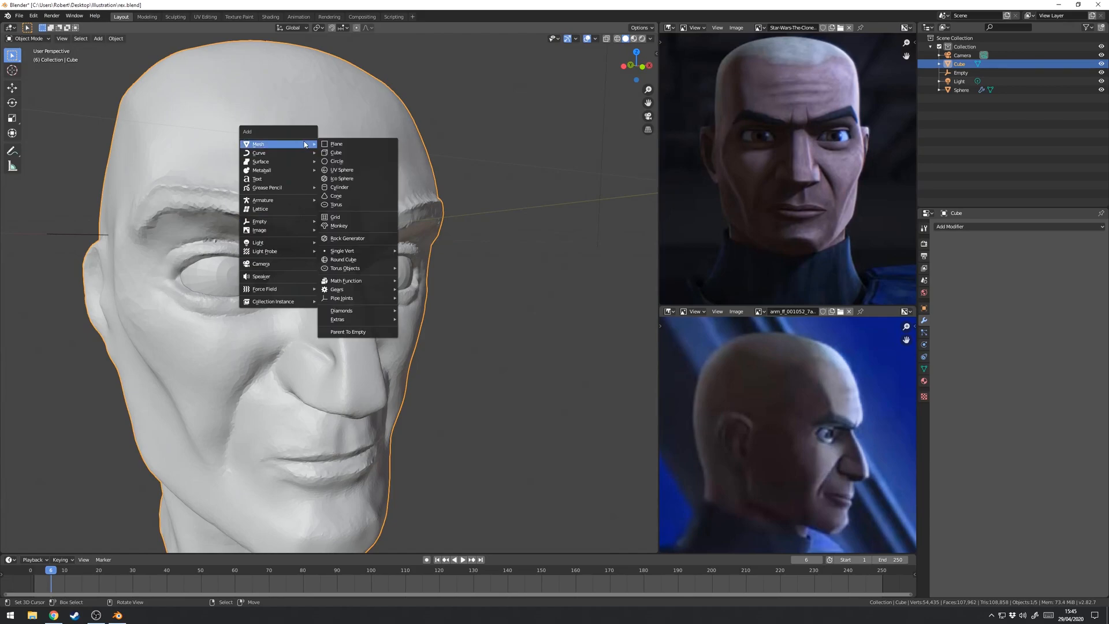
Add a cylinder, plane and light, and assign Material.001–003 irises to the eye
left_click(336, 144)
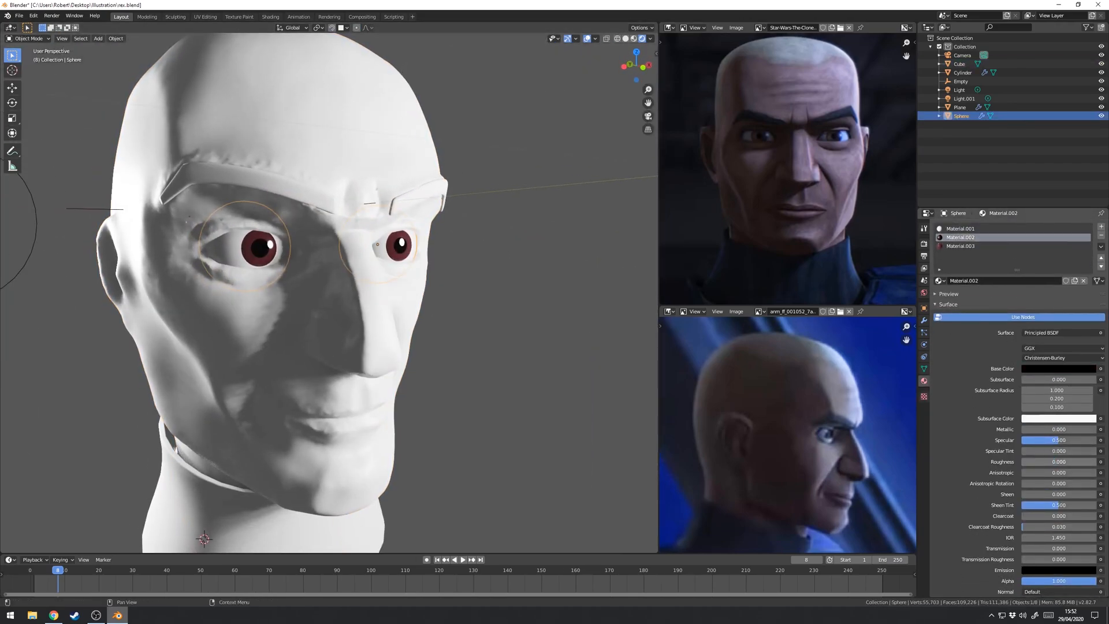
left_click(960, 90)
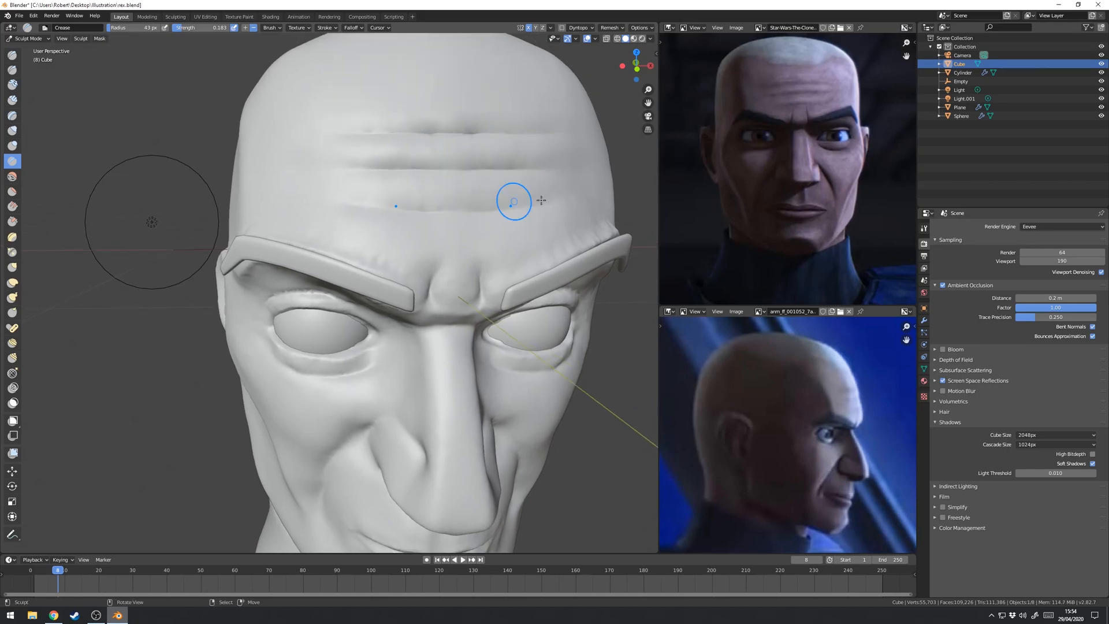
Preview the skin, eyebrow and collar materials and inspect the eye's material slots
left_click(28, 38)
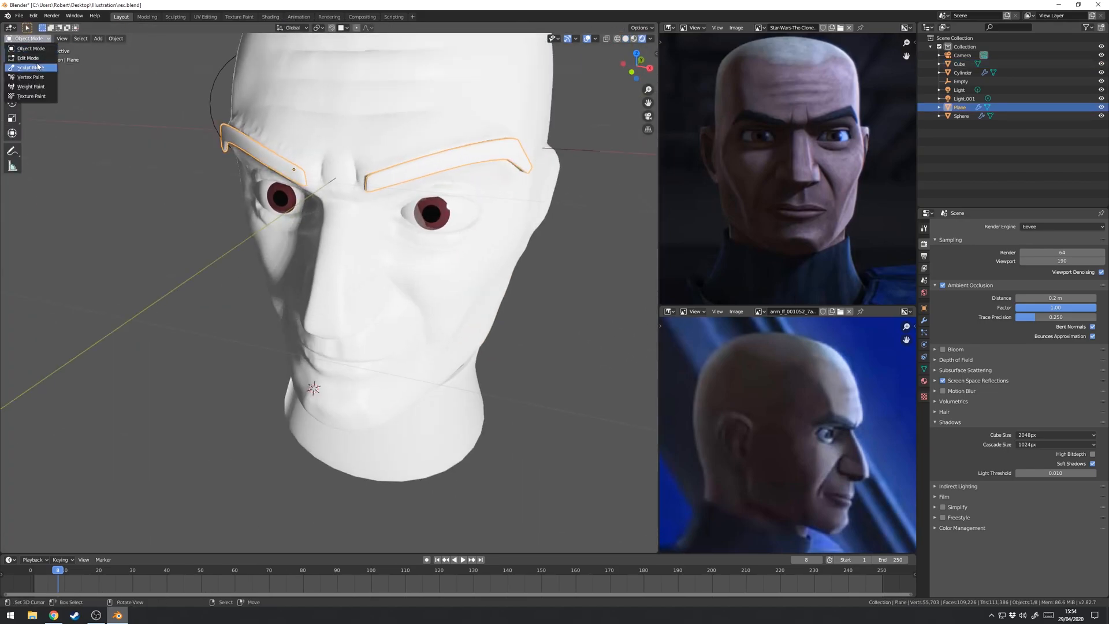
left_click(30, 66)
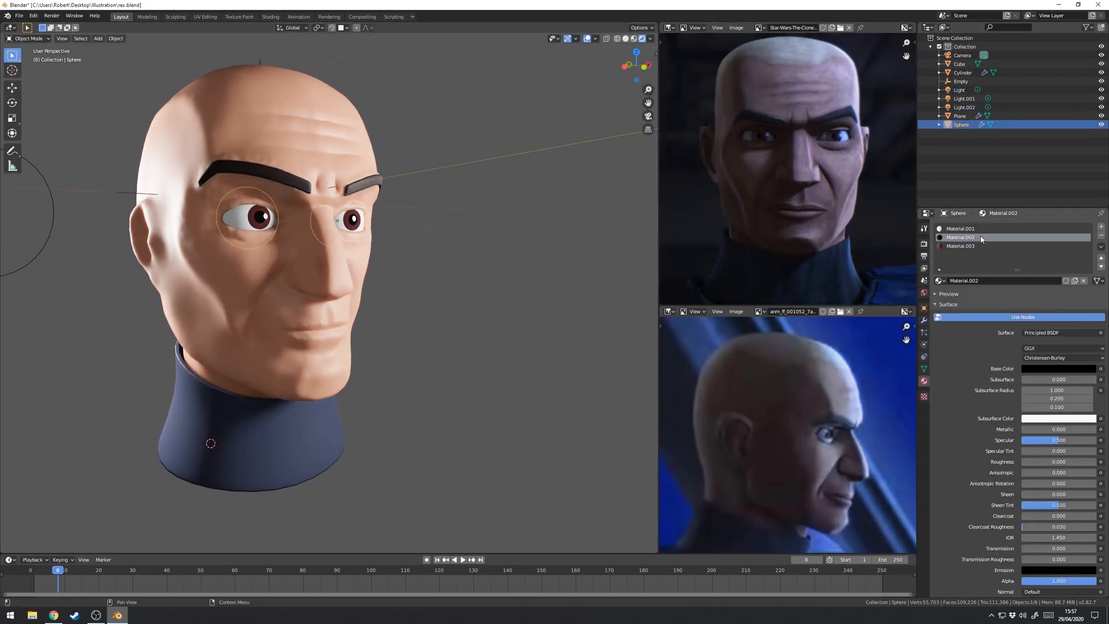
left_click(924, 228)
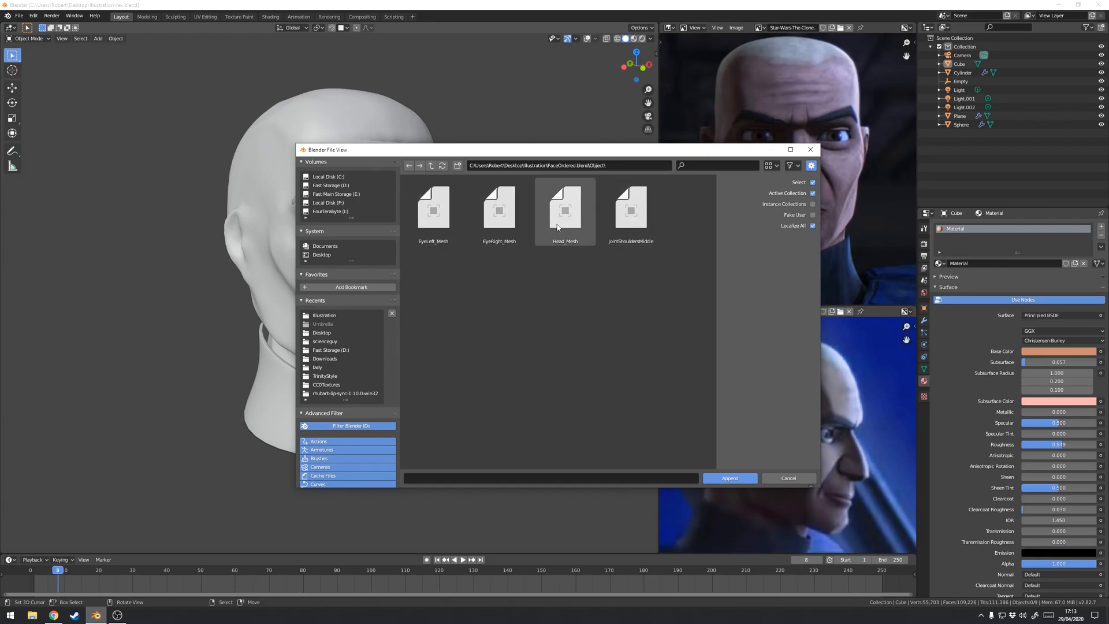
Append the Head_Mesh object from FaceOrdered.blend
left_click(729, 478)
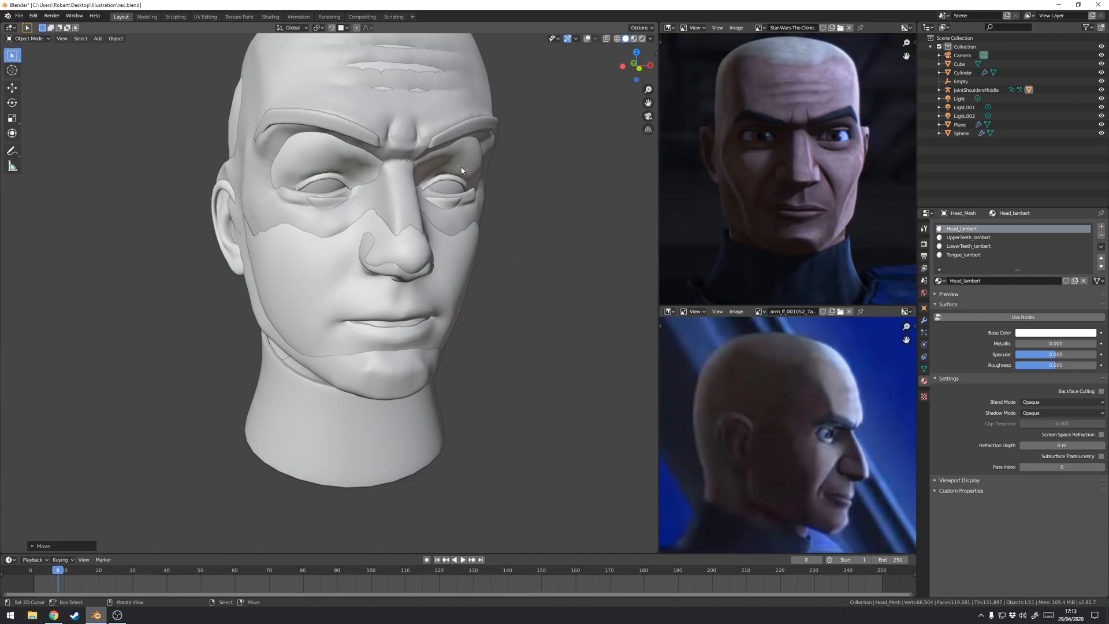
mouse_move(476, 150)
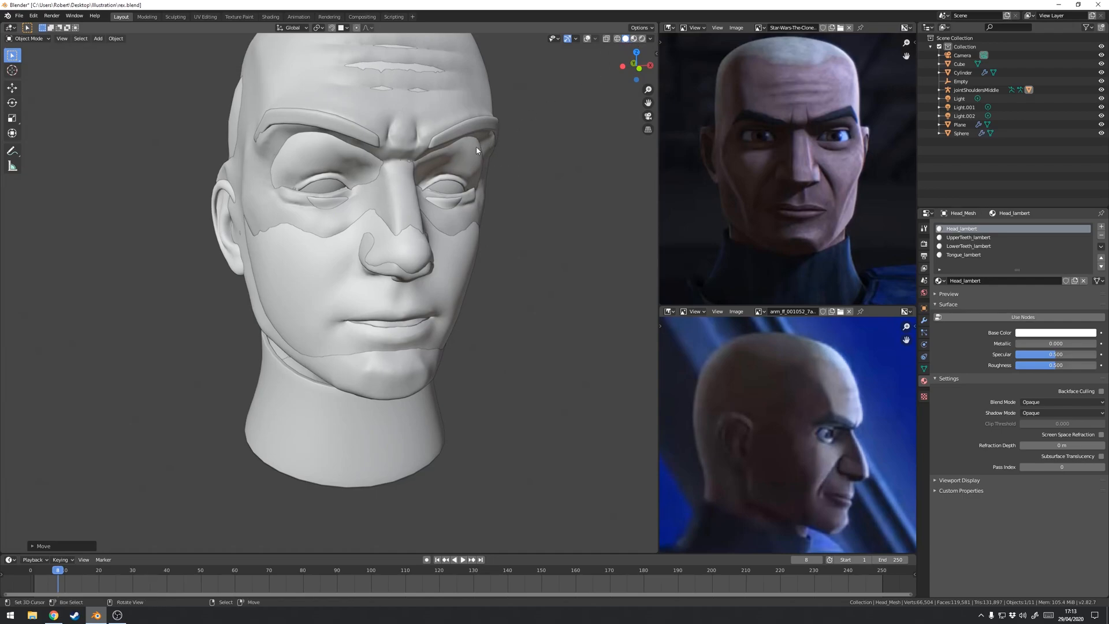
Move Head_Mesh beside the sculpt and browse its expression shape keys
scroll("down", 3)
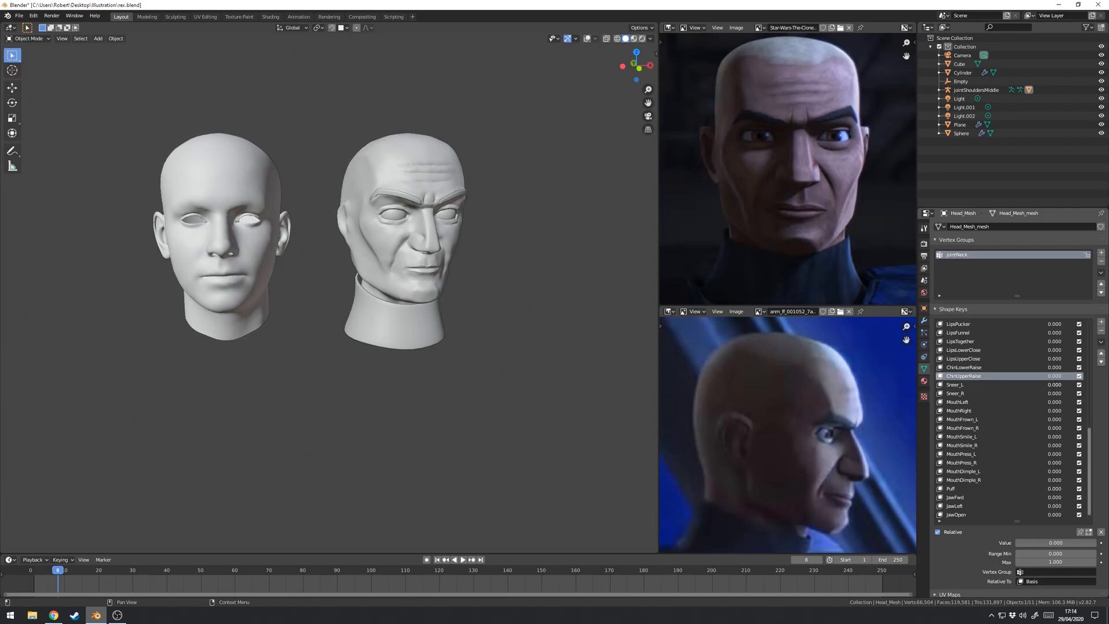
scroll("up", 3)
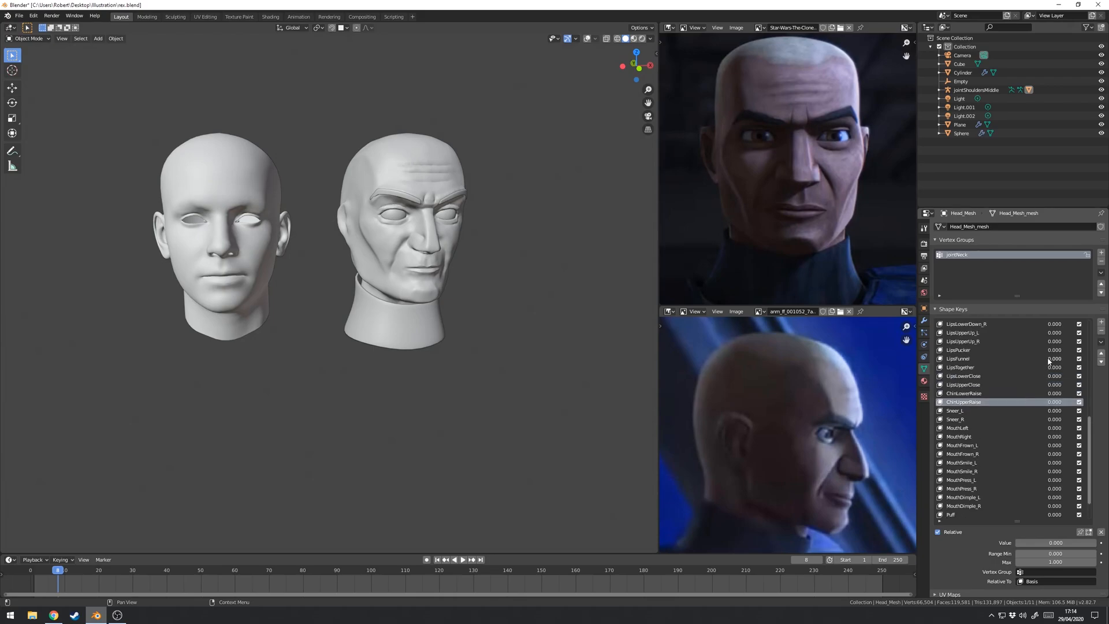
scroll("up", 3)
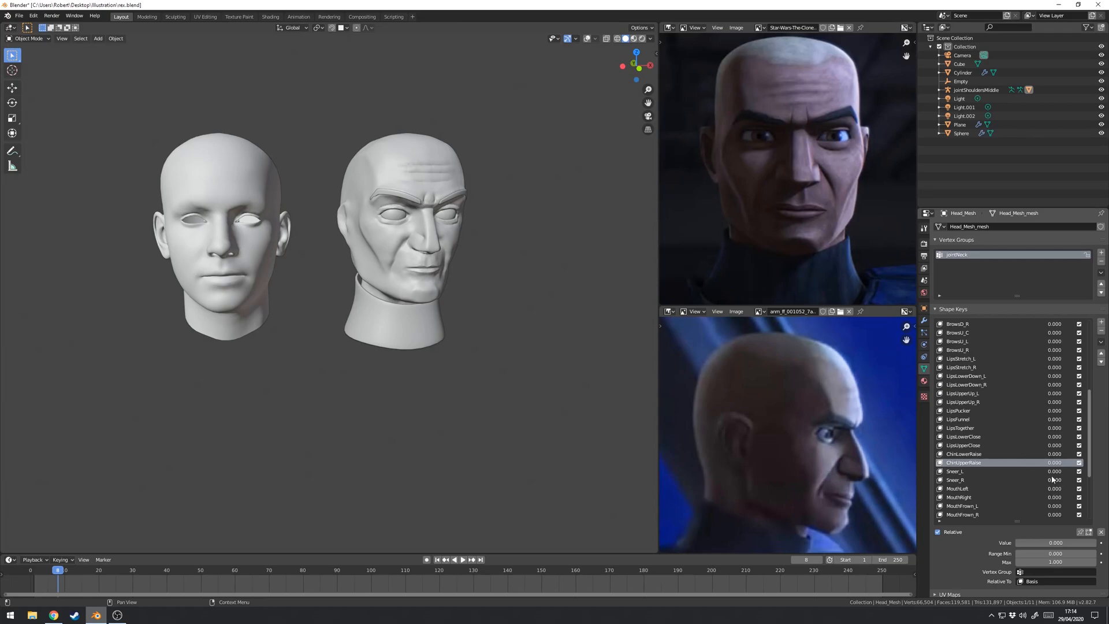
scroll("down", 3)
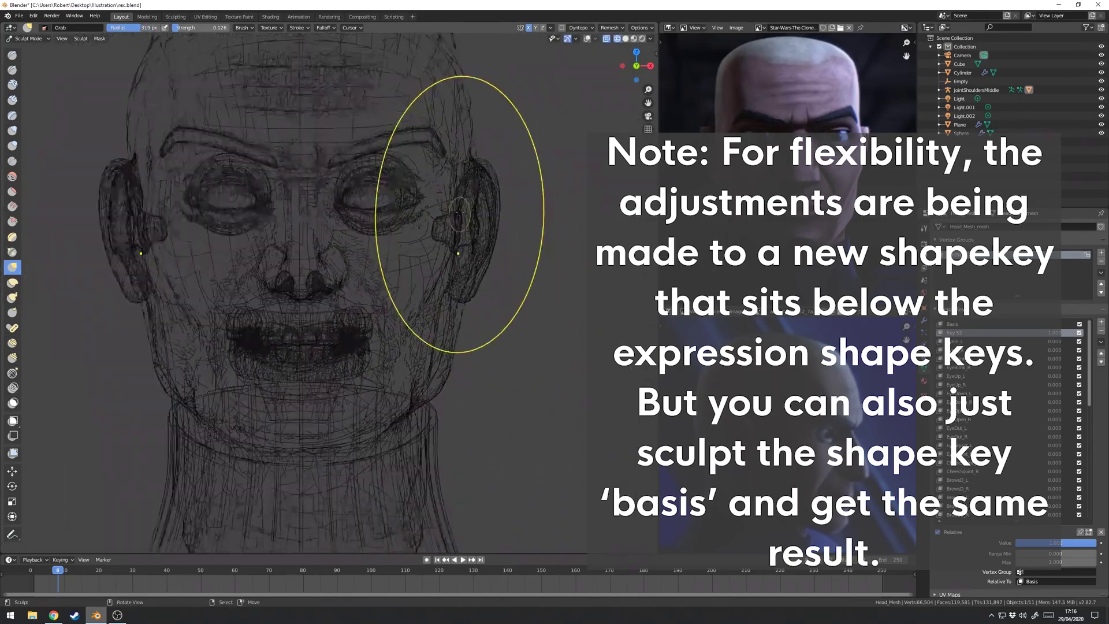
Add a shape key at value 1 and move the base head onto the sculpt
scroll("up", 3)
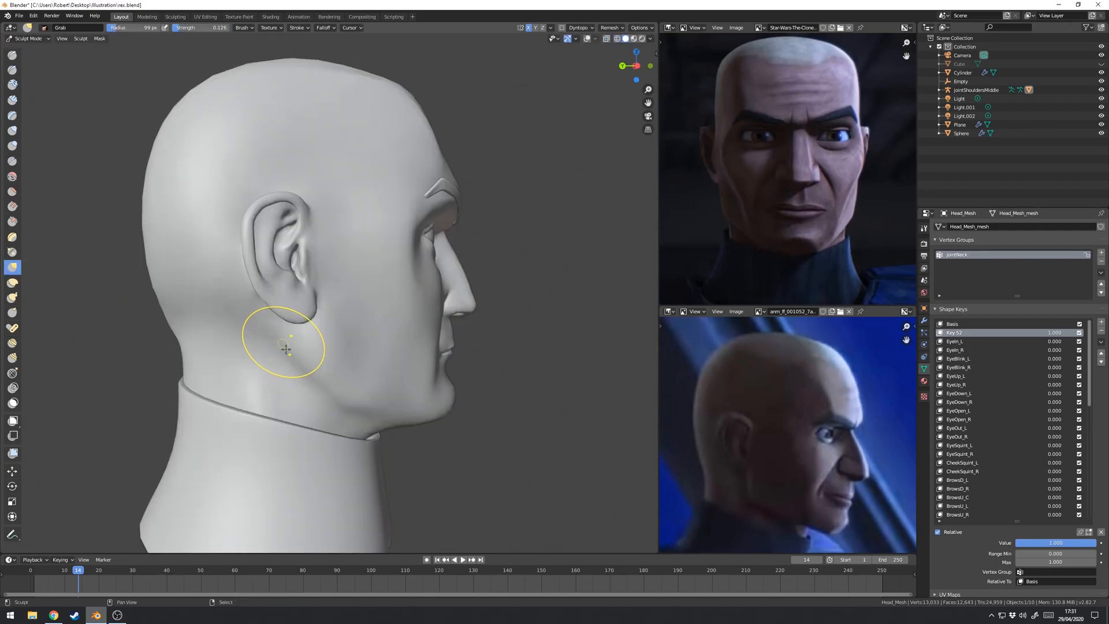
Toggle Head_Mesh into Edit Mode to check the jaw fit, then return to Sculpt Mode
key("Tab")
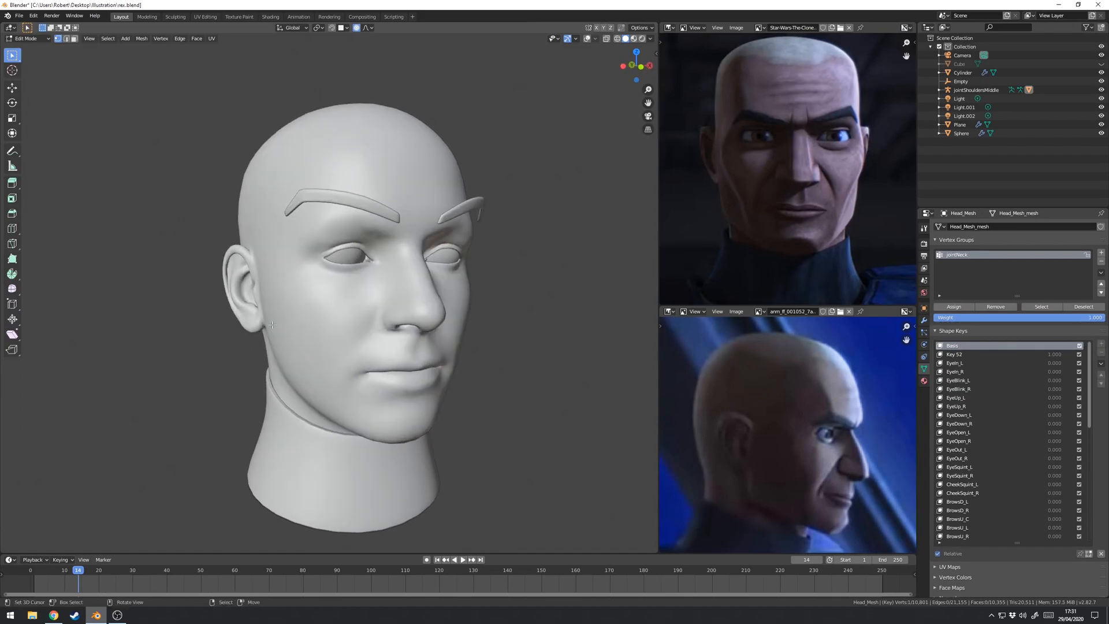
left_click(25, 38)
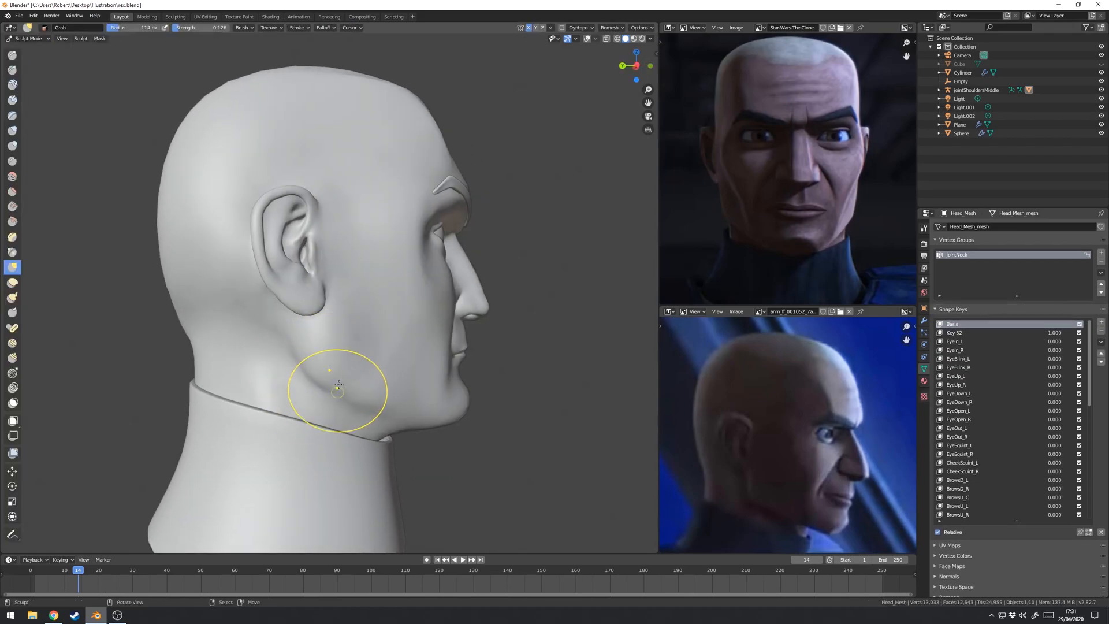